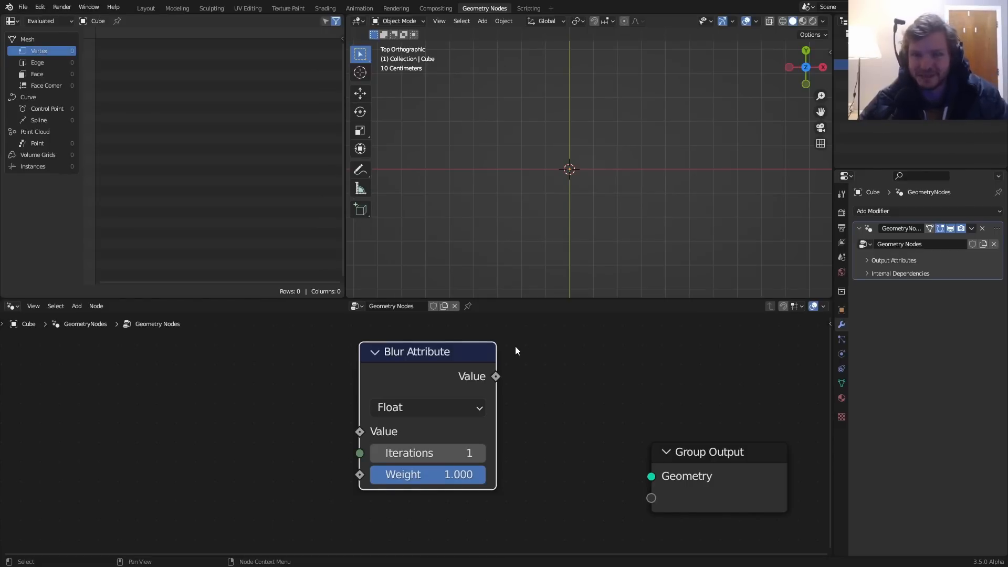
{"action": "mouse_move", "coordinate": [430, 372]}
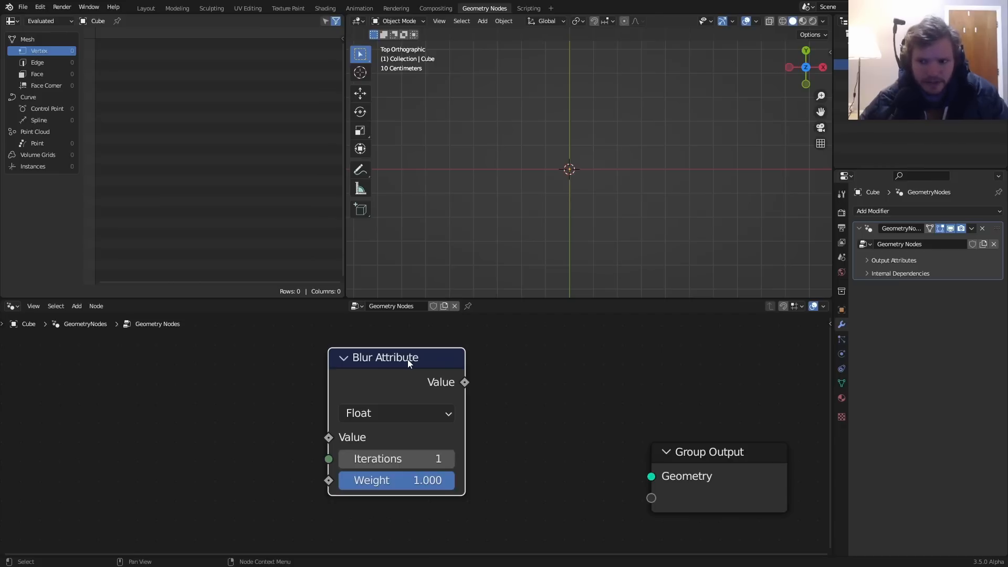
{"action": "mouse_move", "coordinate": [476, 354]}
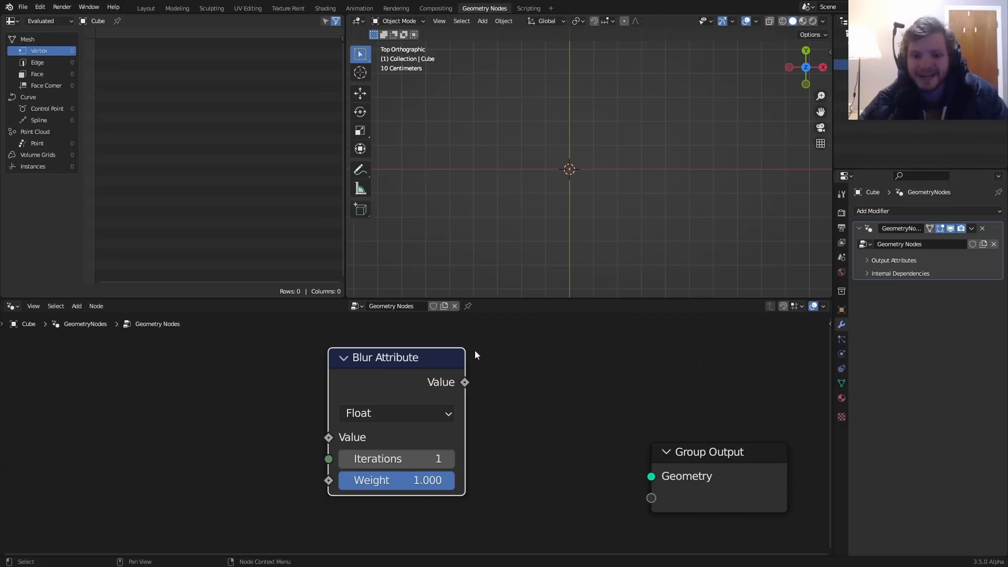
{"action": "mouse_move", "coordinate": [391, 403]}
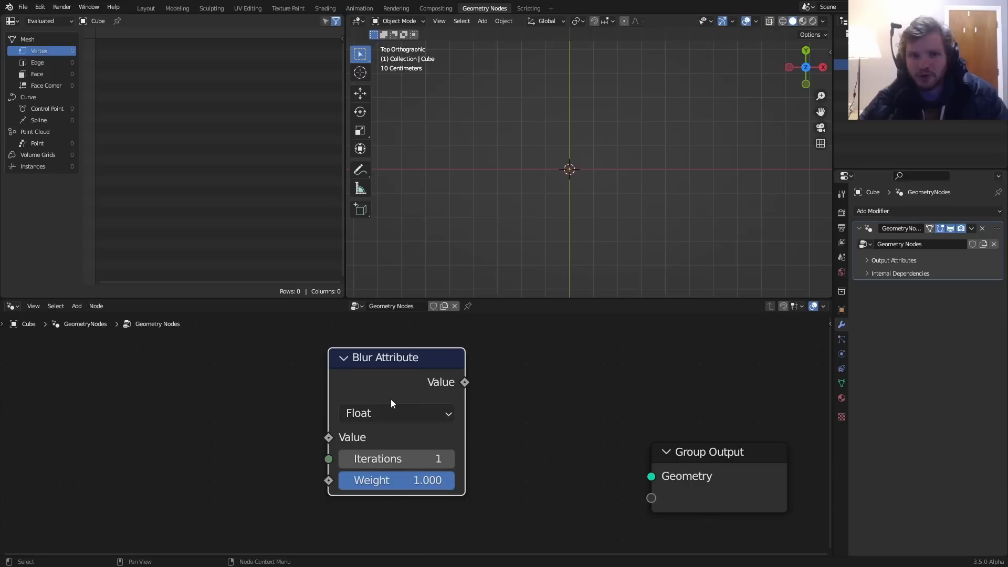
- Add a Grid node and an Image Texture node loading picturesource.png
{"action": "left_click", "coordinate": [396, 412]}
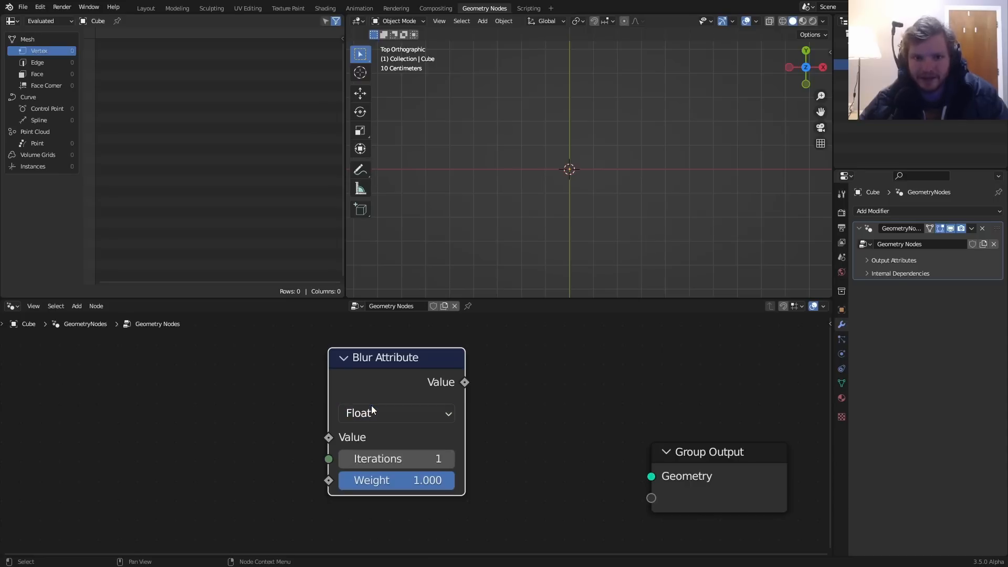
{"action": "mouse_move", "coordinate": [371, 404]}
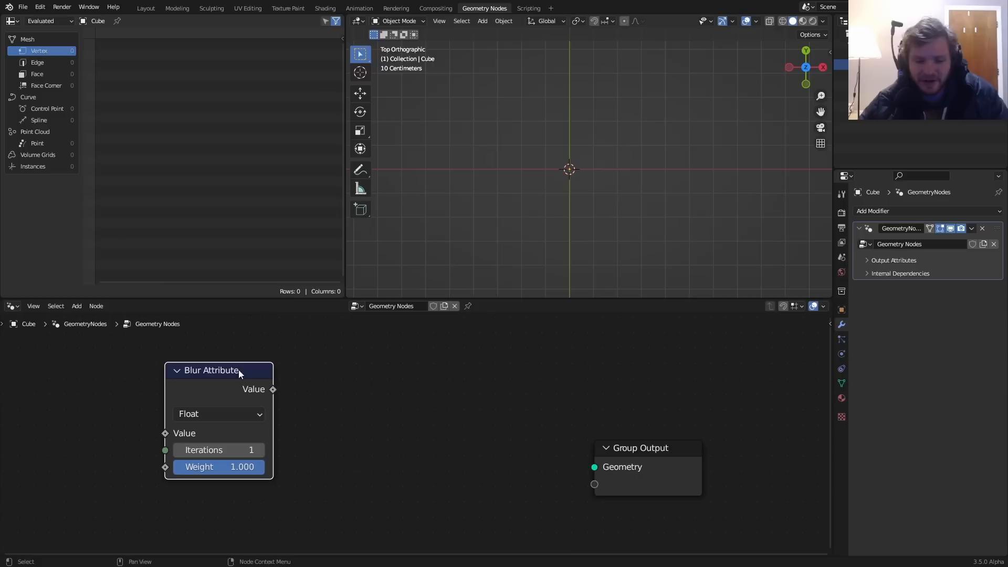
{"action": "type", "text": "gr"}
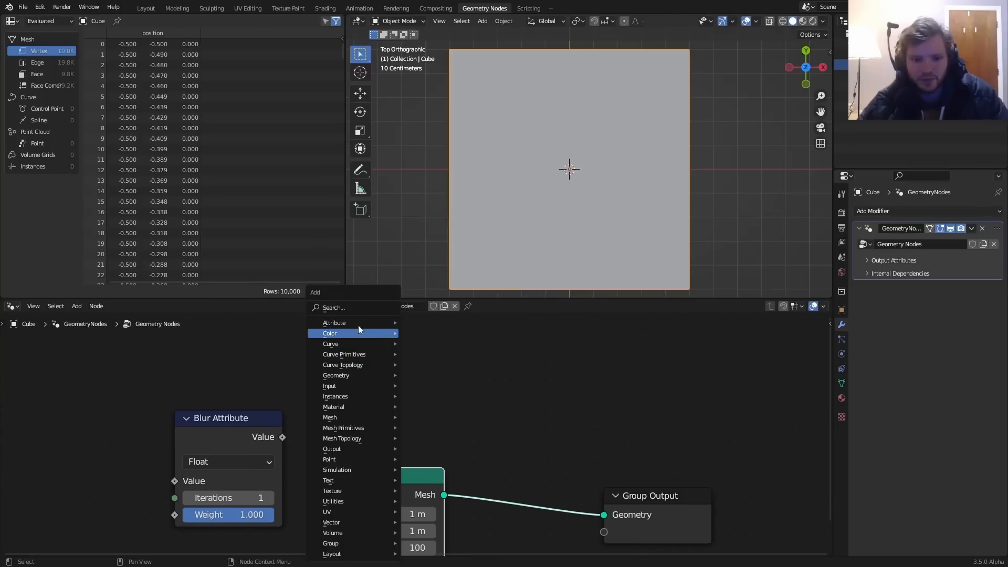
{"action": "type", "text": "imag"}
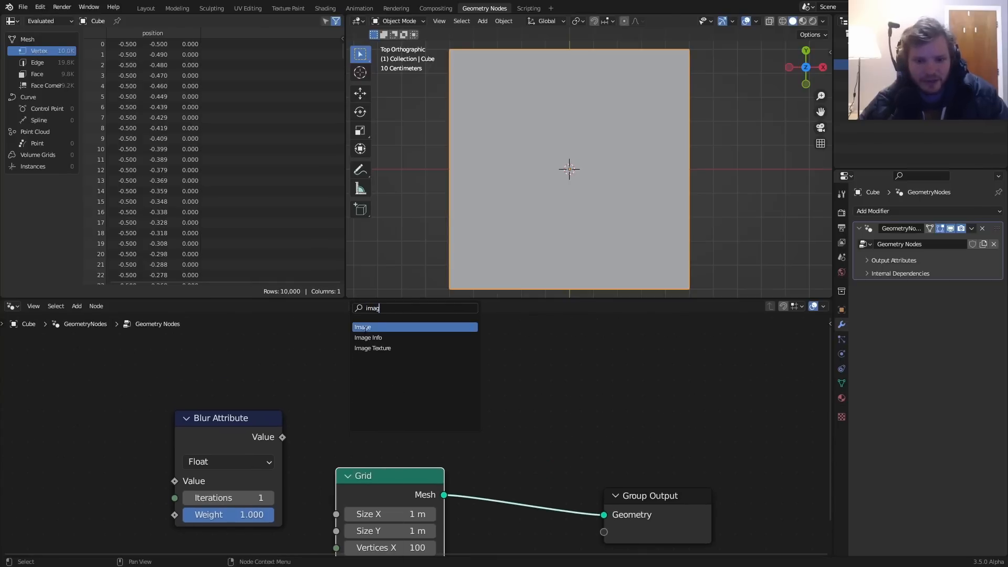
{"action": "left_click", "coordinate": [372, 347]}
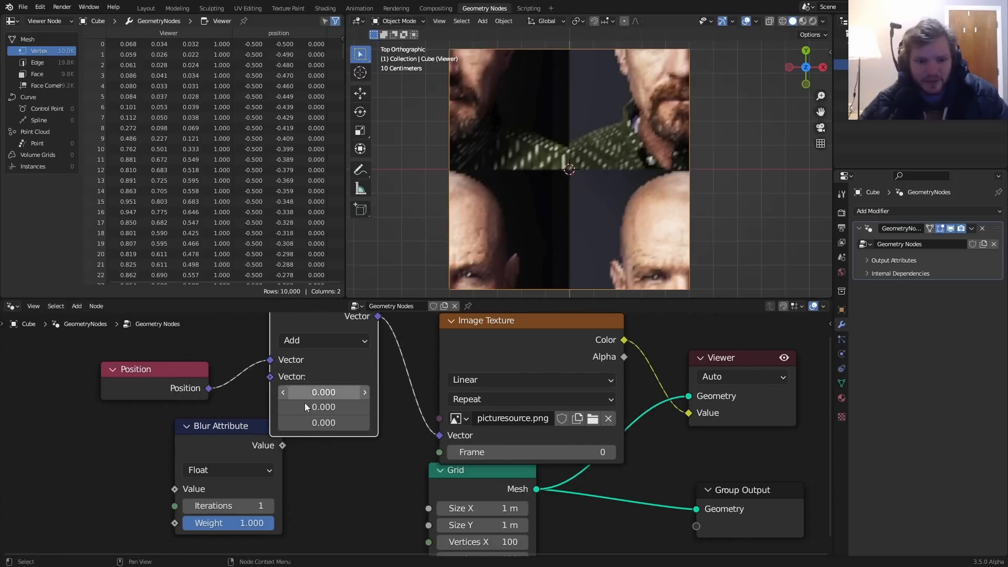
- Offset the sampling position by 0.5 through a Vector Math Add node
{"action": "type", "text": ".5"}
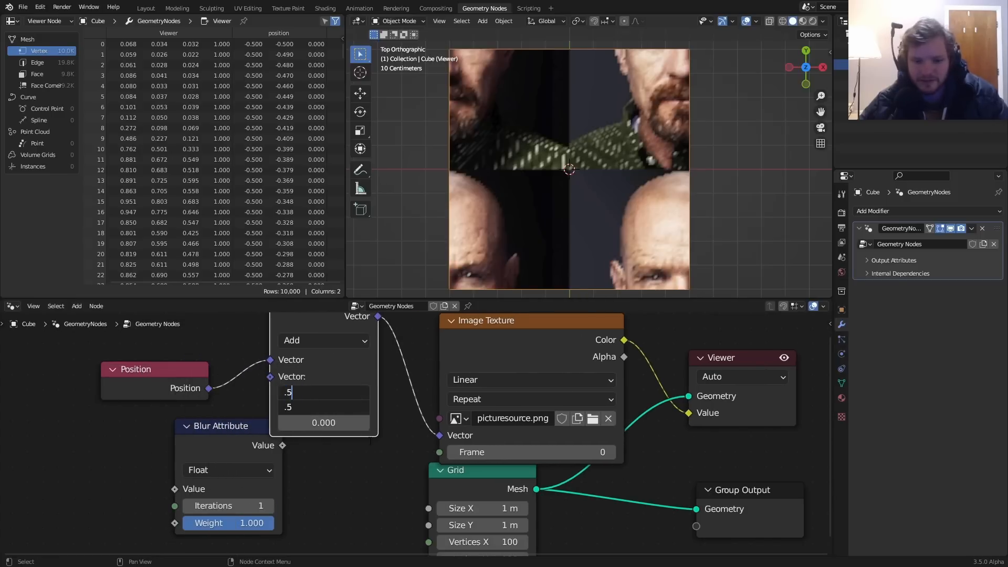
{"action": "key", "text": "return"}
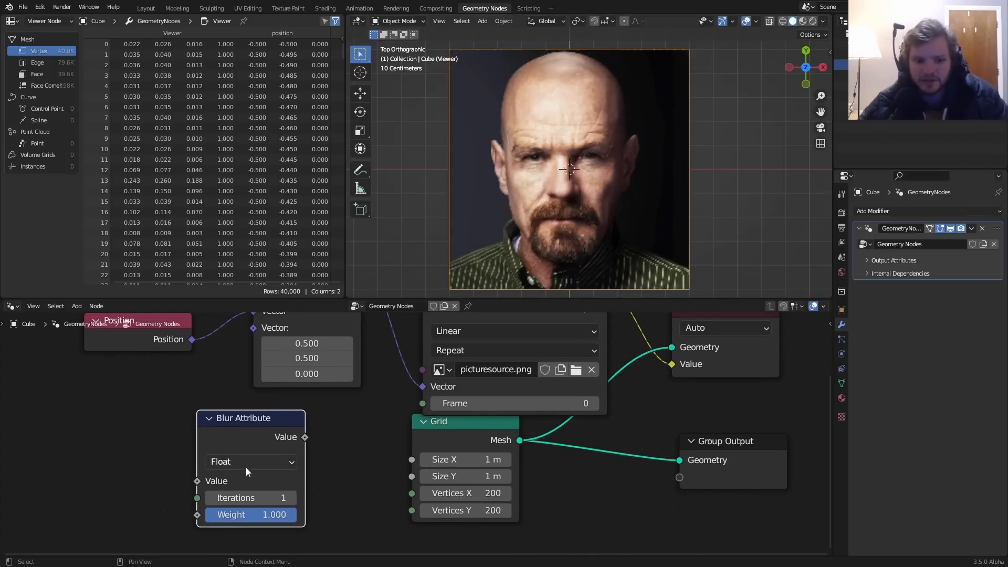
- Set Blur Attribute to Color and route the image colour through it at 50 iterations
{"action": "left_click", "coordinate": [251, 461]}
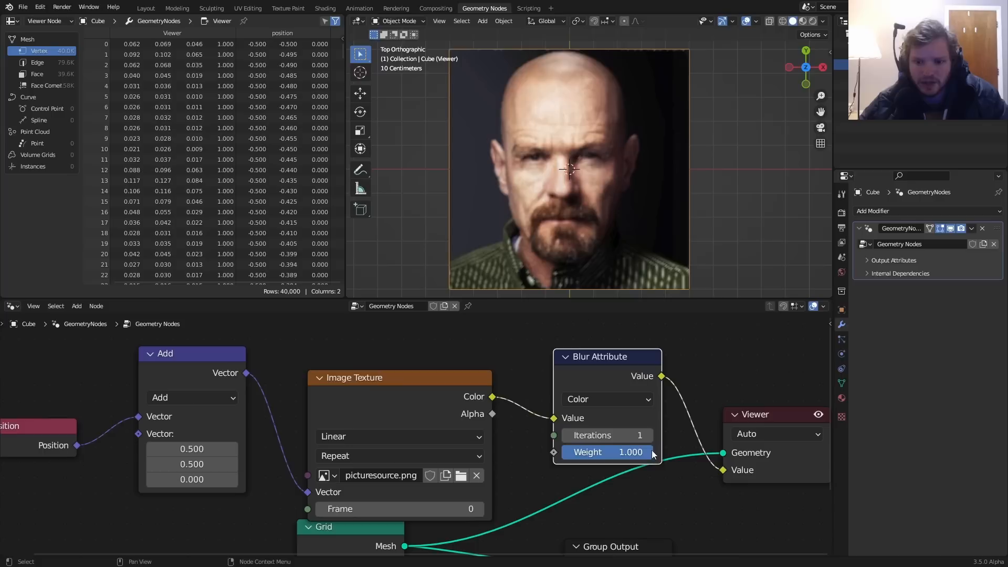
{"action": "left_click", "coordinate": [606, 434]}
{"action": "type", "text": "m"}
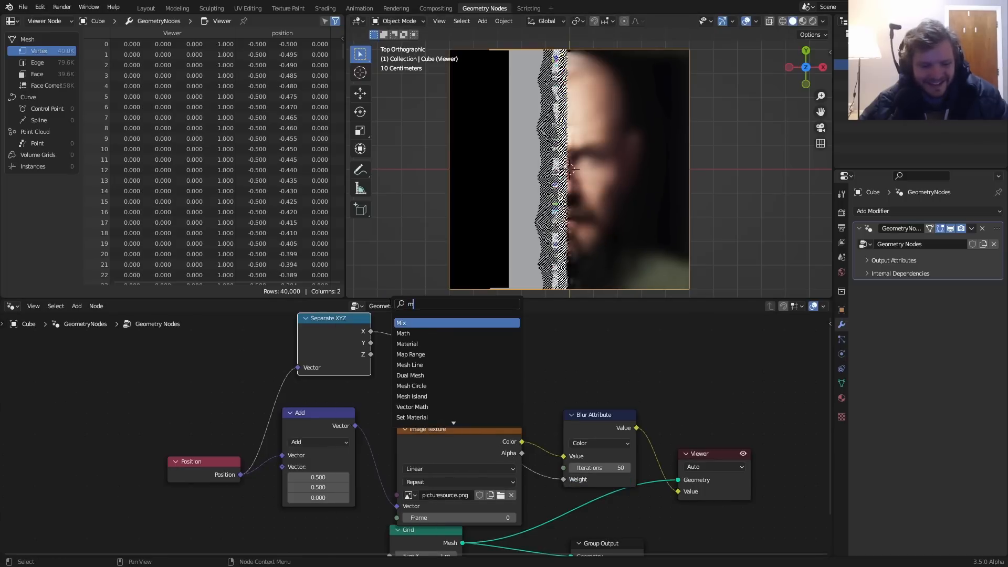
- Clear the node tree down to just the Viewer and Group Output nodes
{"action": "left_click", "coordinate": [403, 333]}
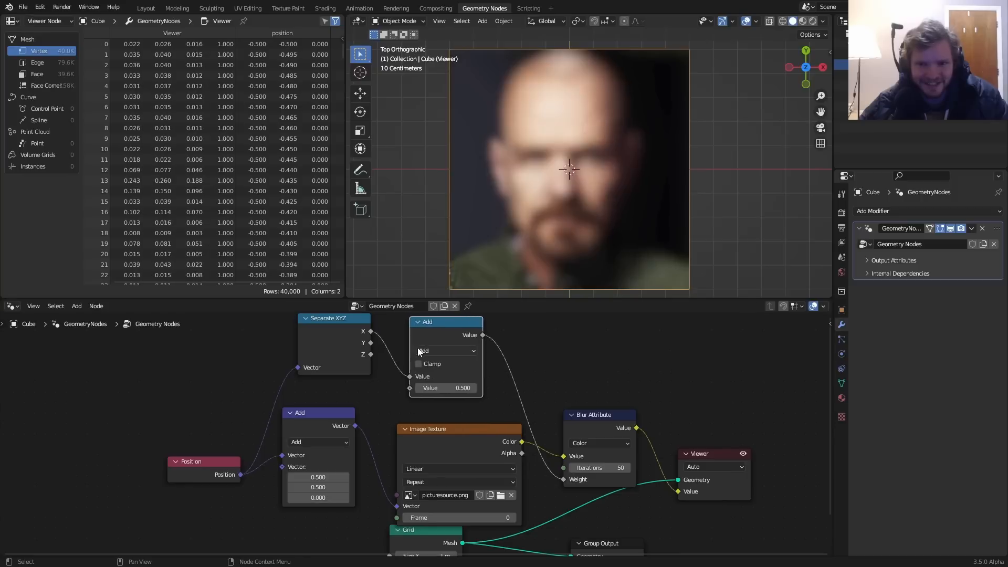
{"action": "double_click", "coordinate": [445, 387]}
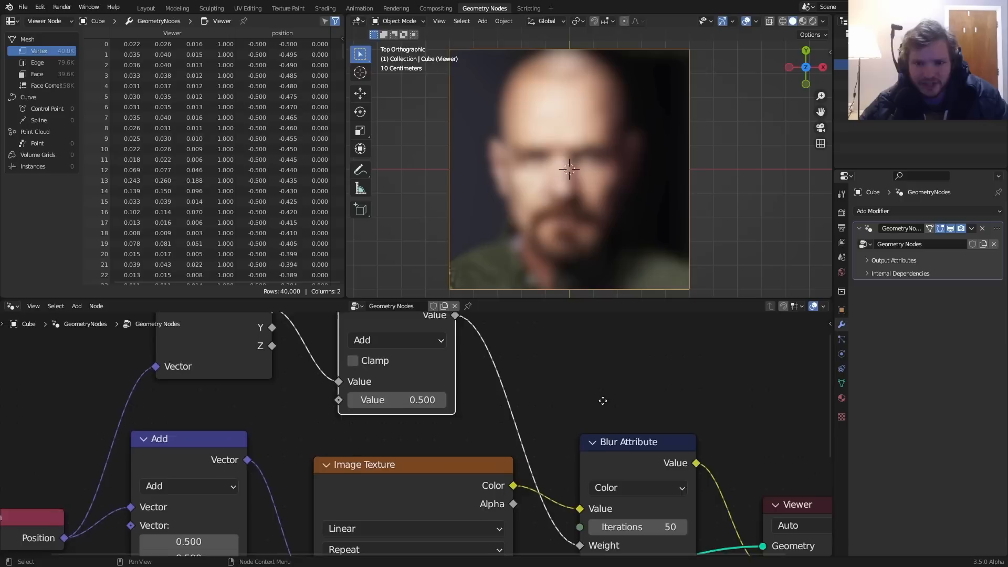
{"action": "left_click", "coordinate": [472, 344]}
{"action": "type", "text": "colo"}
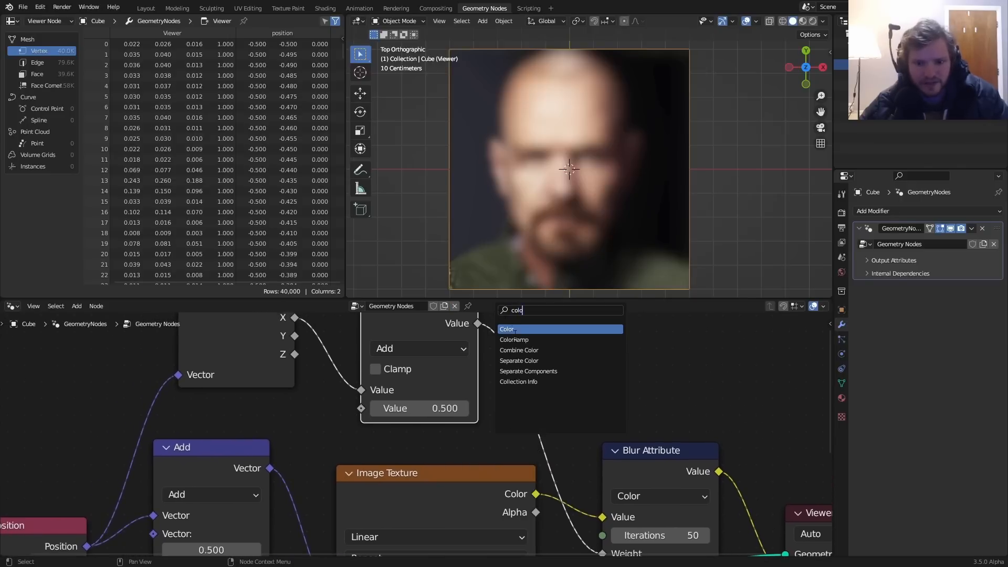
{"action": "left_click", "coordinate": [514, 339]}
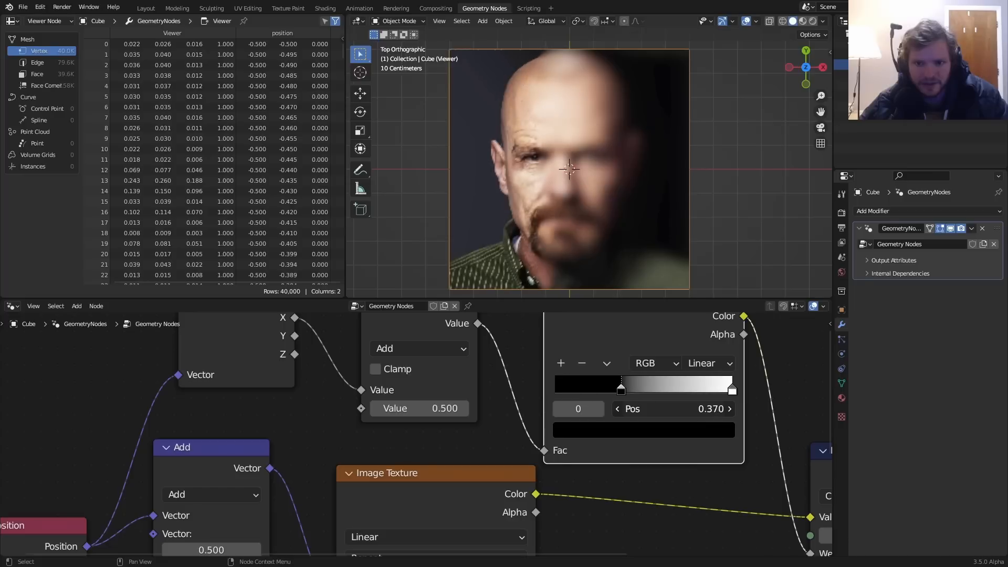
{"action": "left_click", "coordinate": [706, 362]}
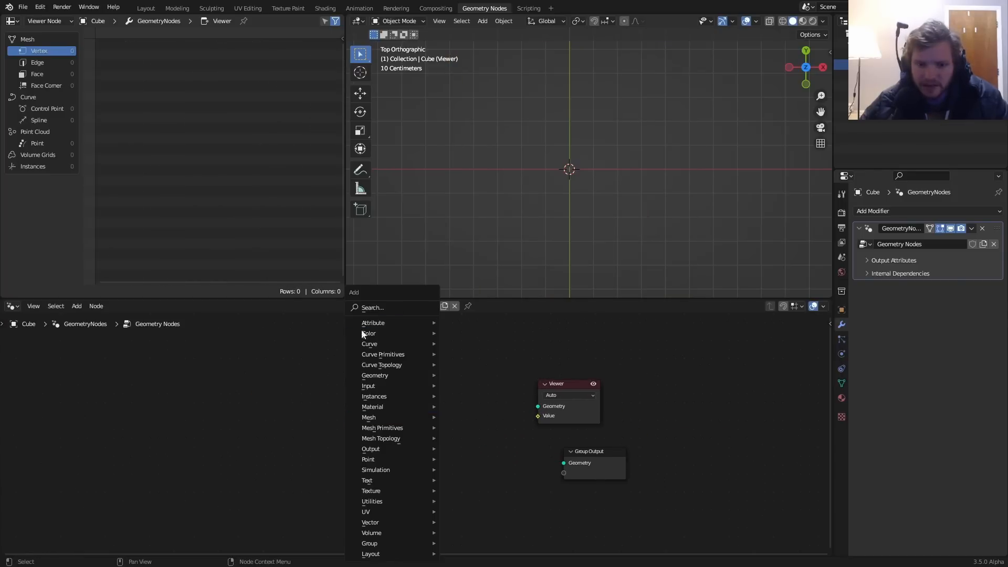
- Add a 100-point Mesh Line feeding Set Position, the Viewer and Group Output
{"action": "type", "text": "li"}
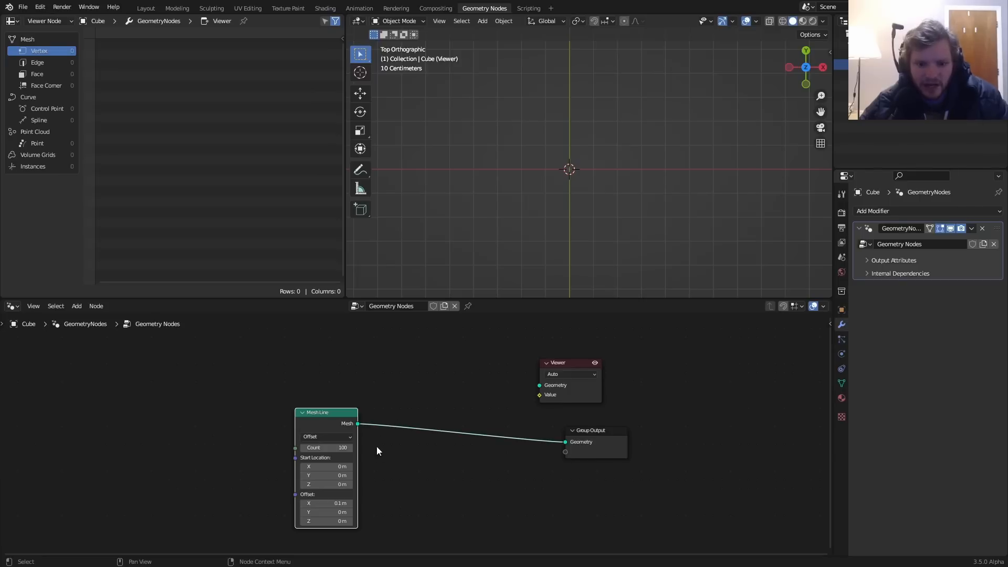
{"action": "mouse_move", "coordinate": [375, 428]}
{"action": "type", "text": "com"}
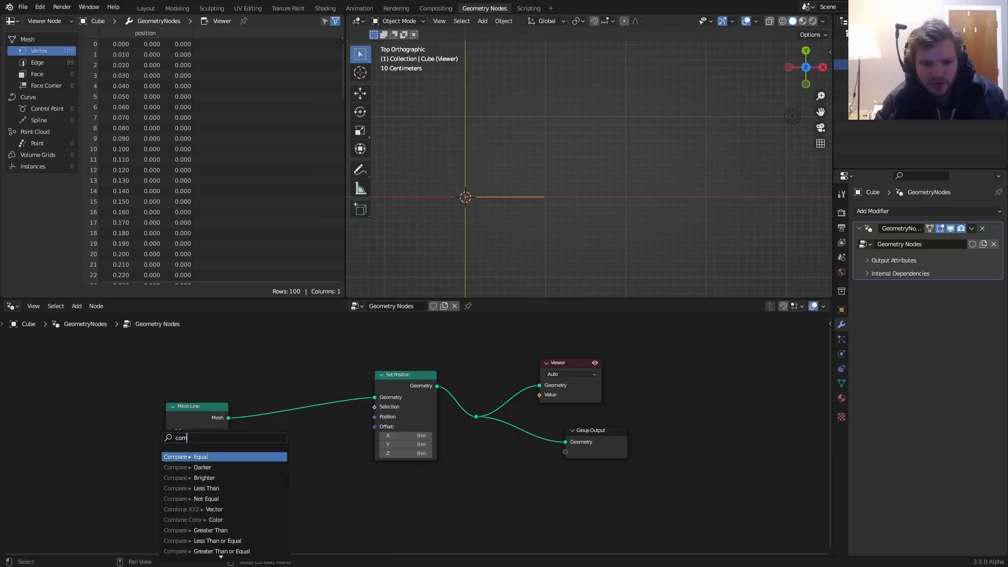
- Drive the line's Y offset with a Noise Texture (Detail 2) through Combine XYZ
{"action": "left_click", "coordinate": [214, 508]}
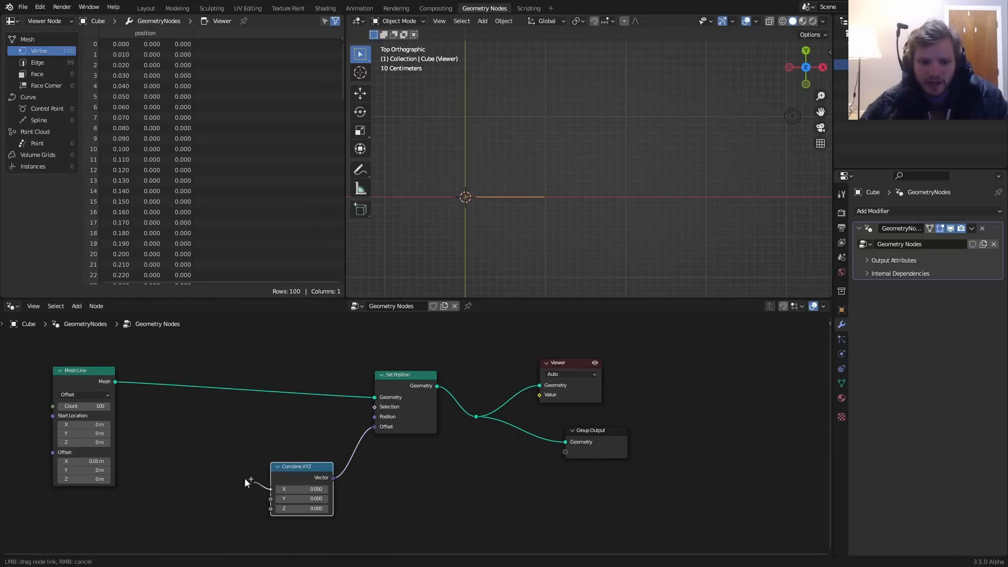
{"action": "left_click", "coordinate": [249, 480]}
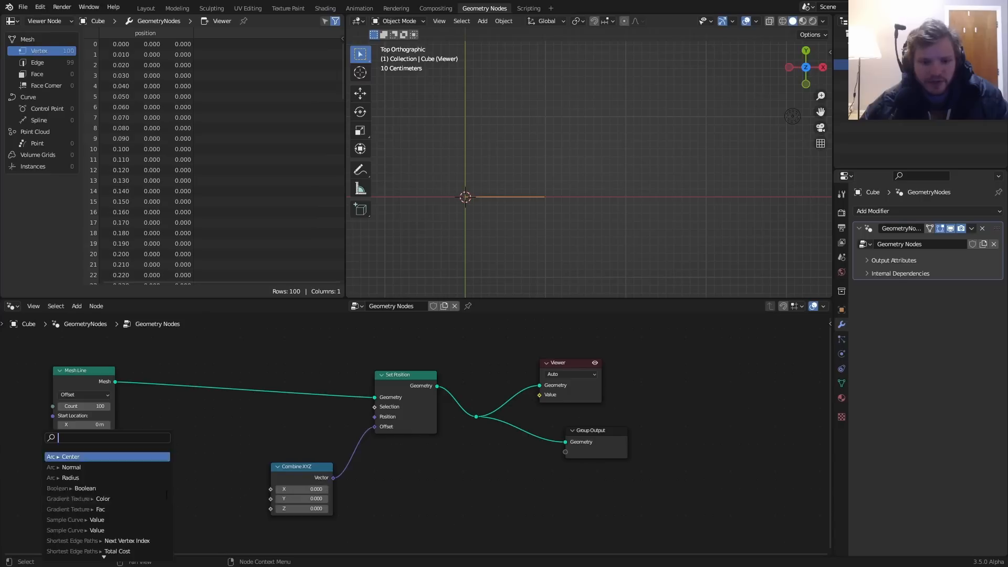
{"action": "type", "text": "no"}
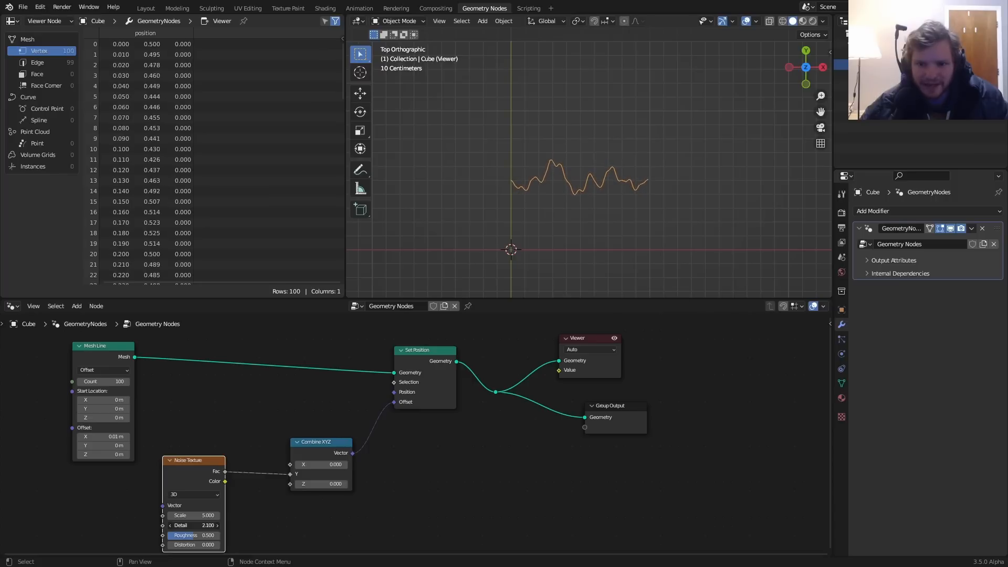
{"action": "left_click", "coordinate": [193, 526]}
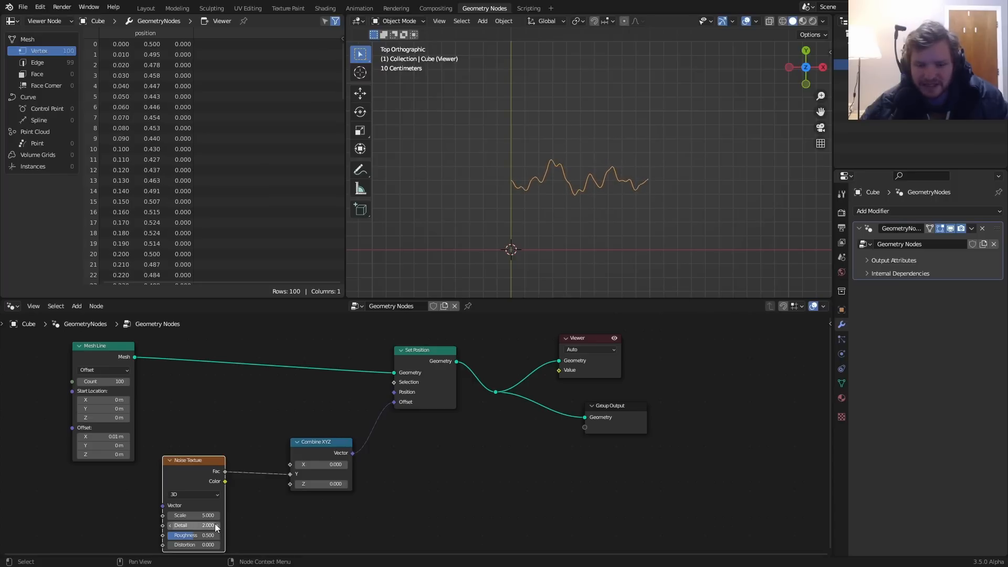
{"action": "mouse_move", "coordinate": [319, 436]}
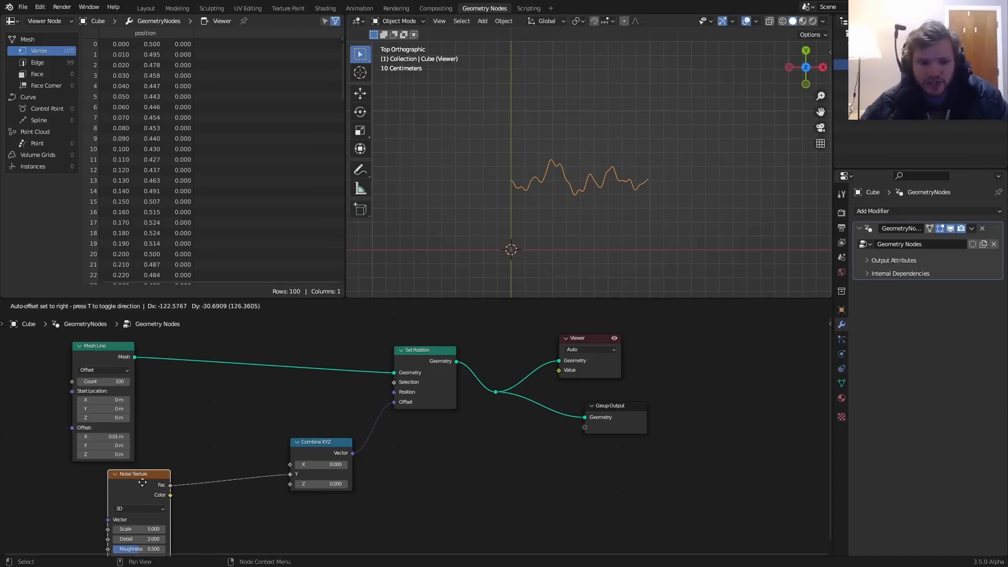
{"action": "left_click", "coordinate": [76, 305]}
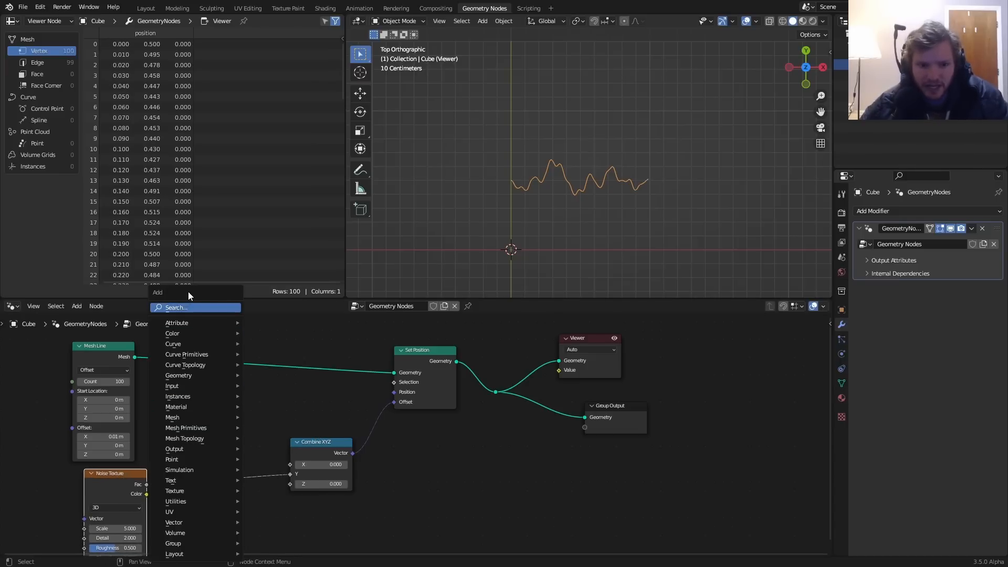
{"action": "type", "text": "bl"}
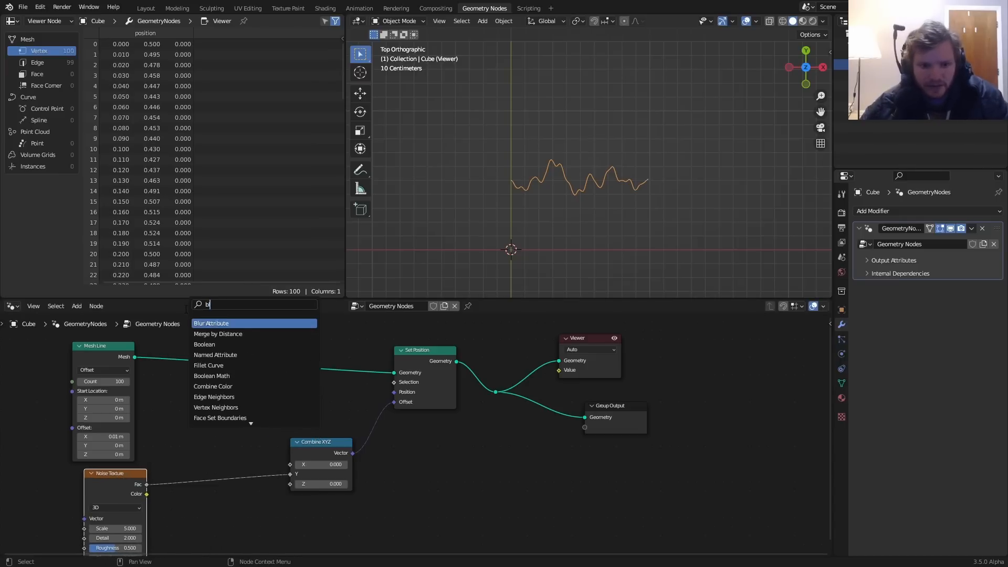
- Insert a Blur Attribute on the noise value before Combine XYZ and raise its iterations
{"action": "left_click", "coordinate": [211, 323]}
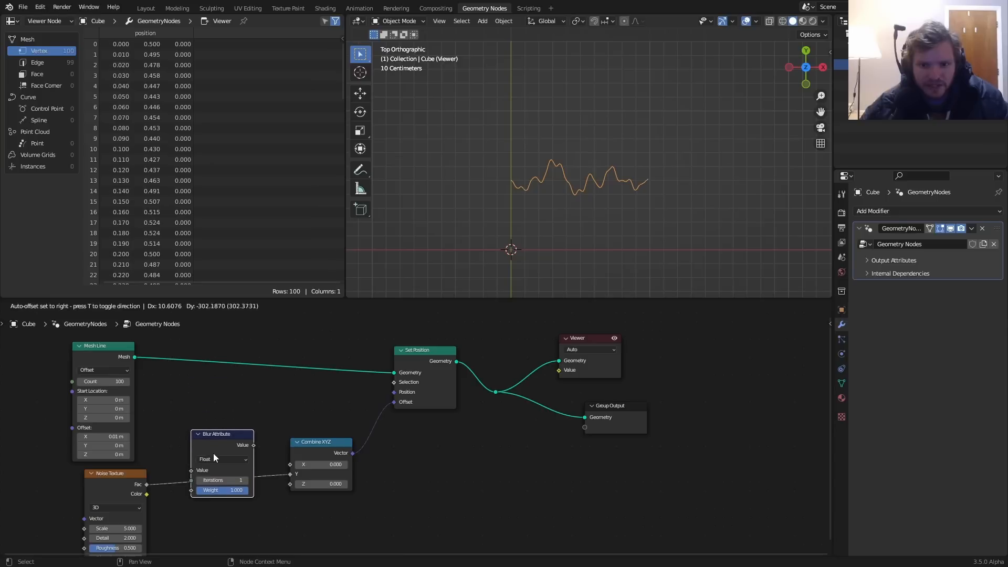
{"action": "left_click", "coordinate": [222, 480]}
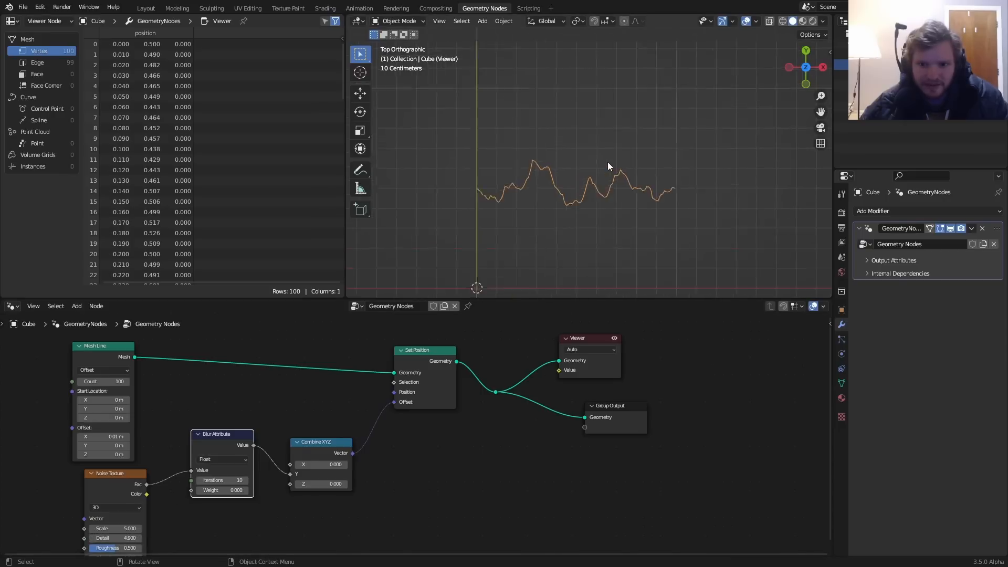
{"action": "left_click", "coordinate": [236, 490]}
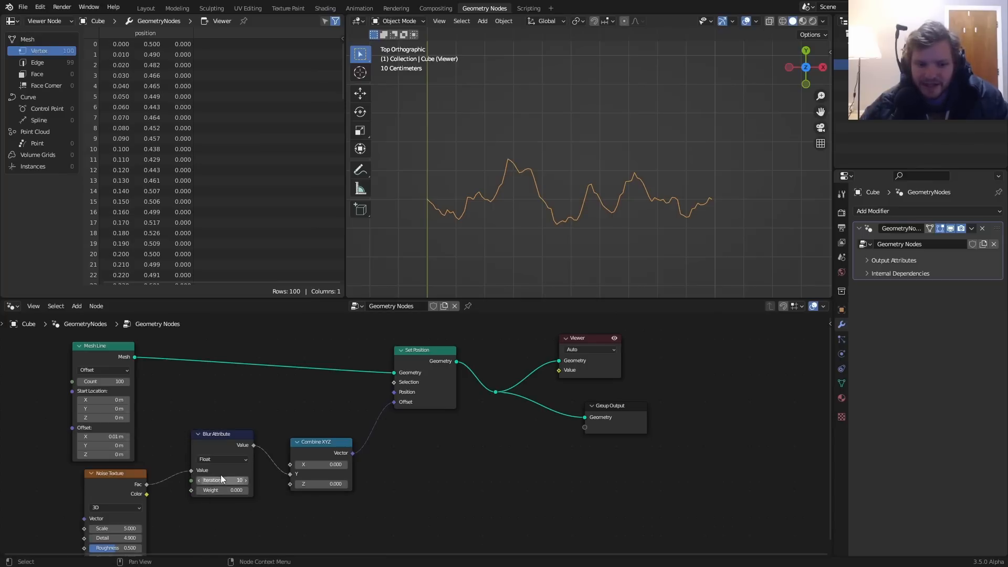
{"action": "left_click", "coordinate": [222, 459]}
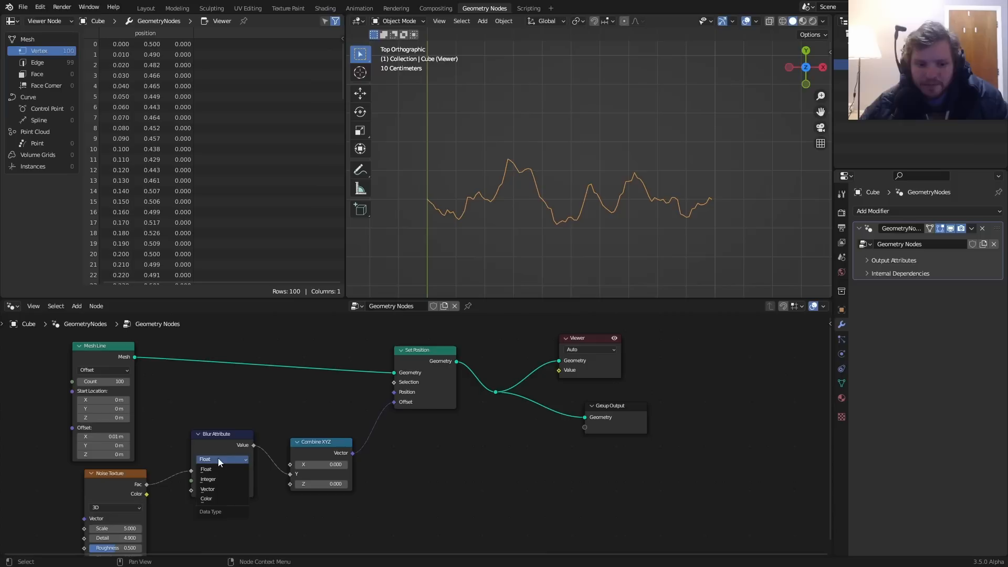
{"action": "mouse_move", "coordinate": [219, 500]}
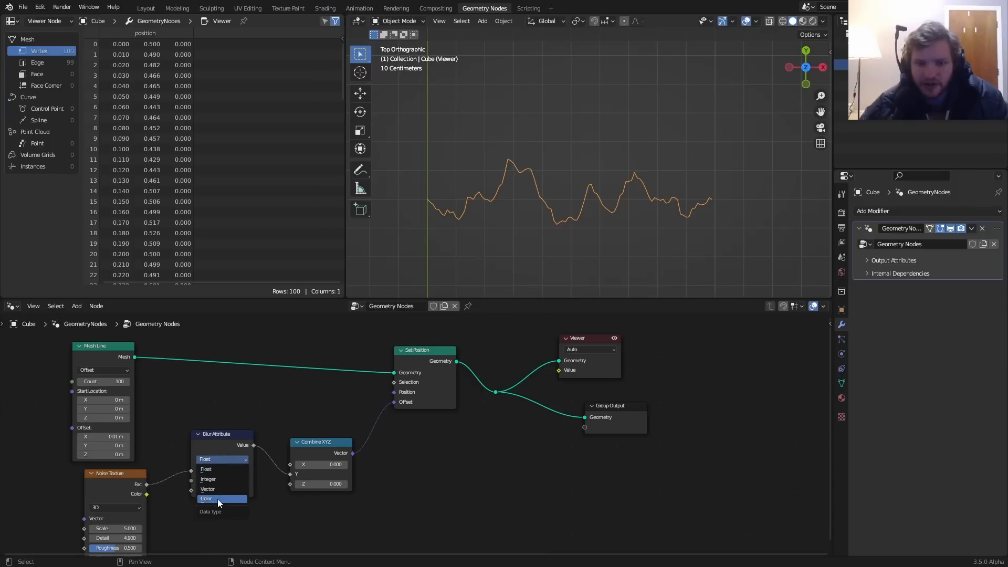
{"action": "mouse_move", "coordinate": [218, 498]}
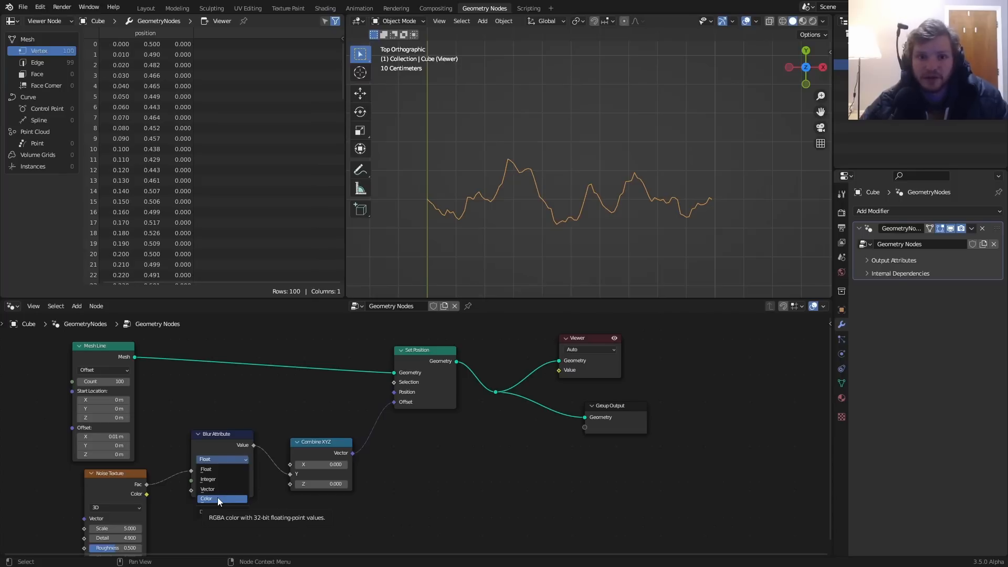
{"action": "left_click", "coordinate": [205, 468]}
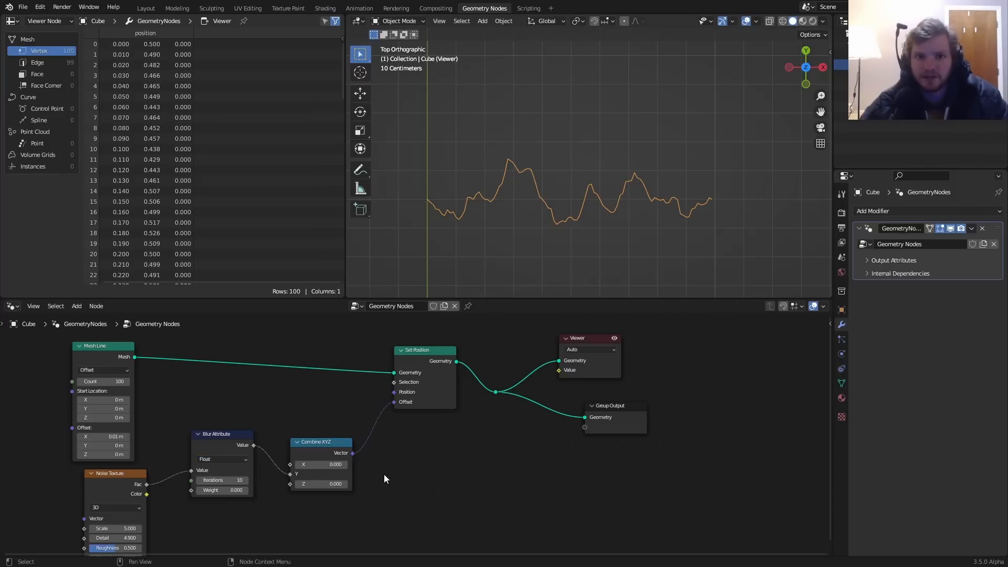